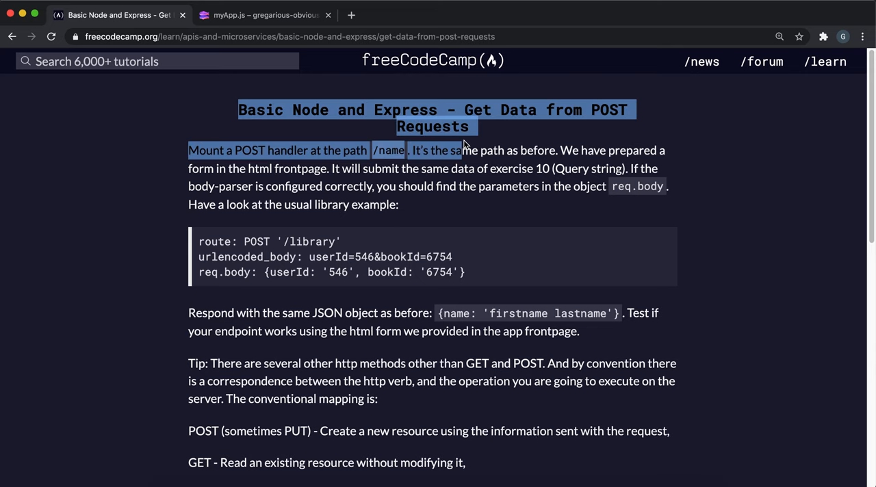
Show the Share panel's Live App link for the gregarious-obvious-cardigan project
click(262, 14)
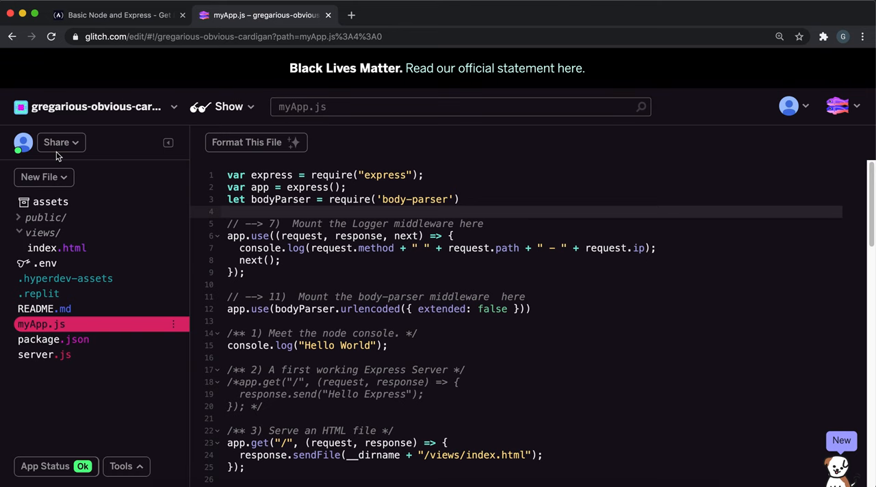
click(56, 142)
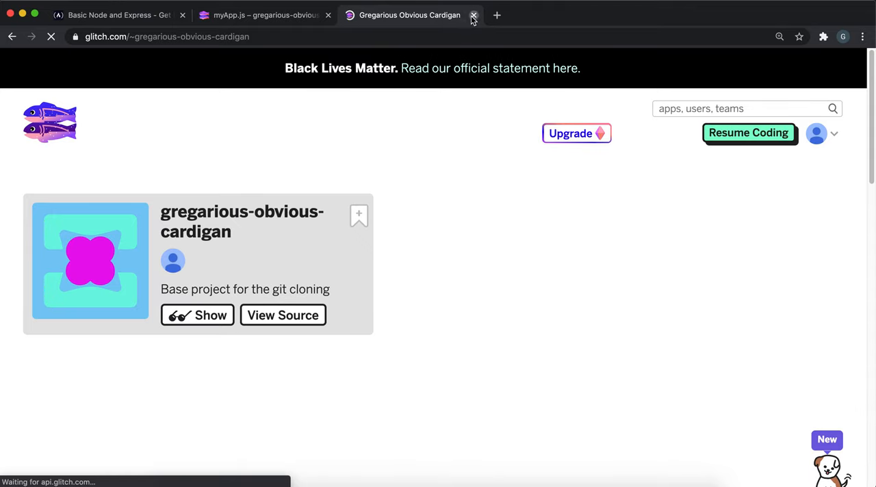
click(474, 15)
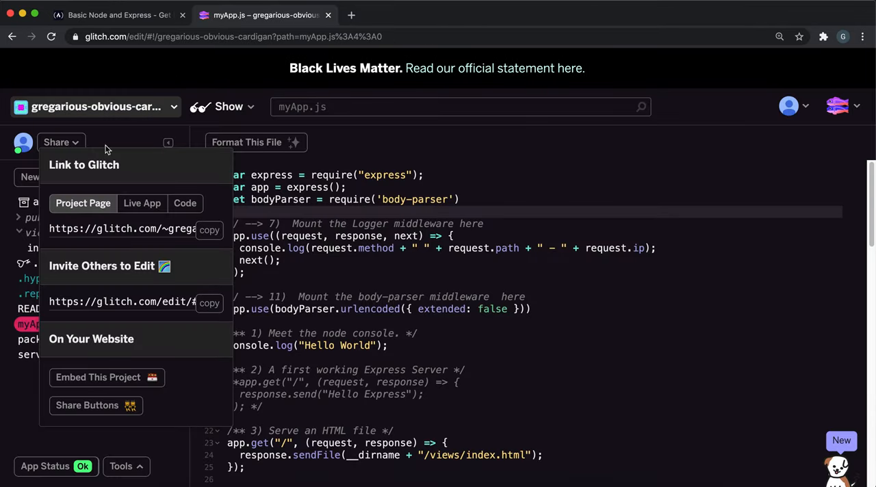
click(142, 203)
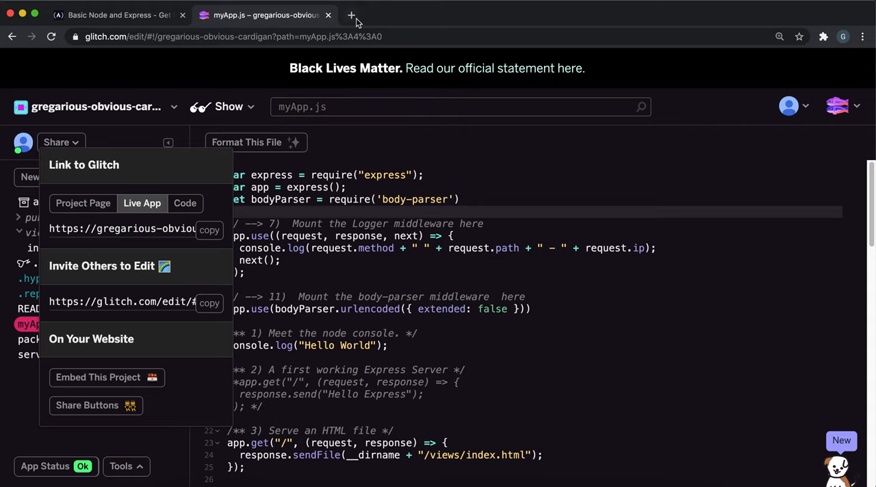
click(122, 228)
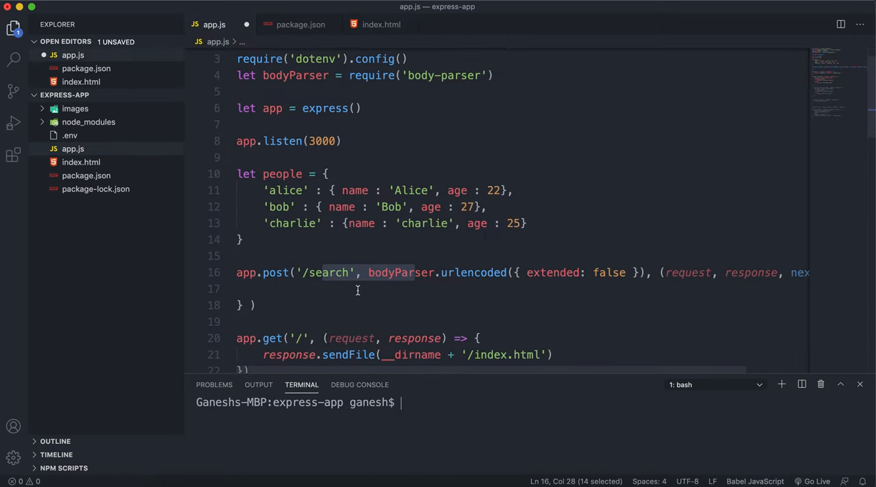
click(381, 25)
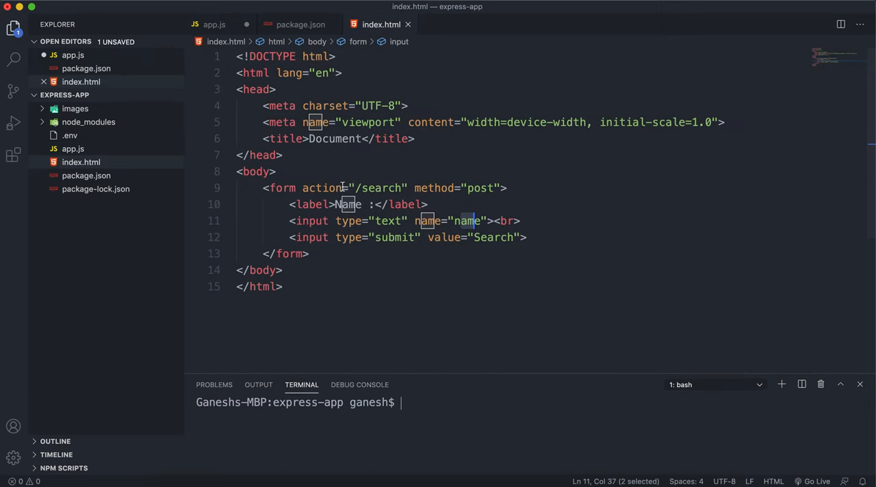
click(214, 24)
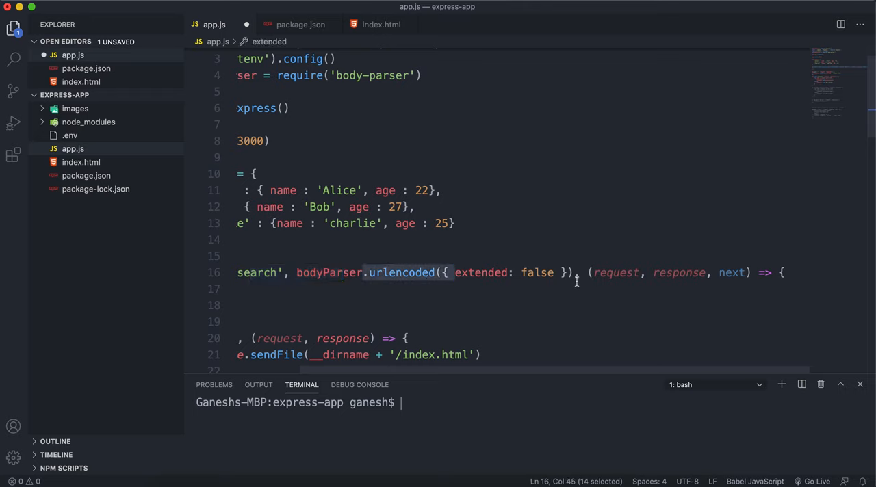
mouse_move(635, 279)
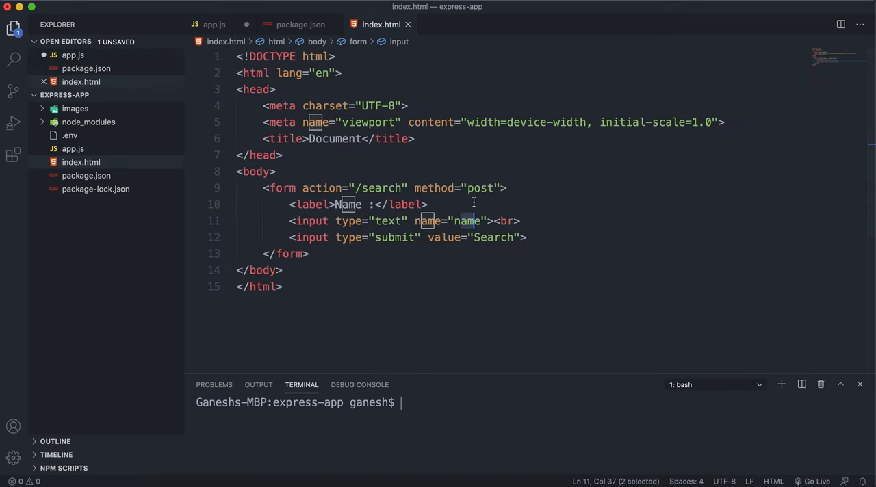
click(214, 25)
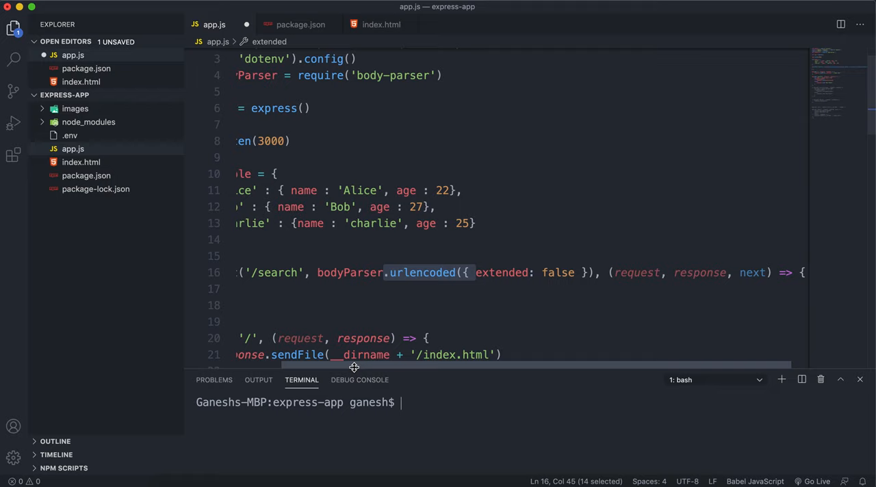
scroll(left, 3)
text(let name = request.b)
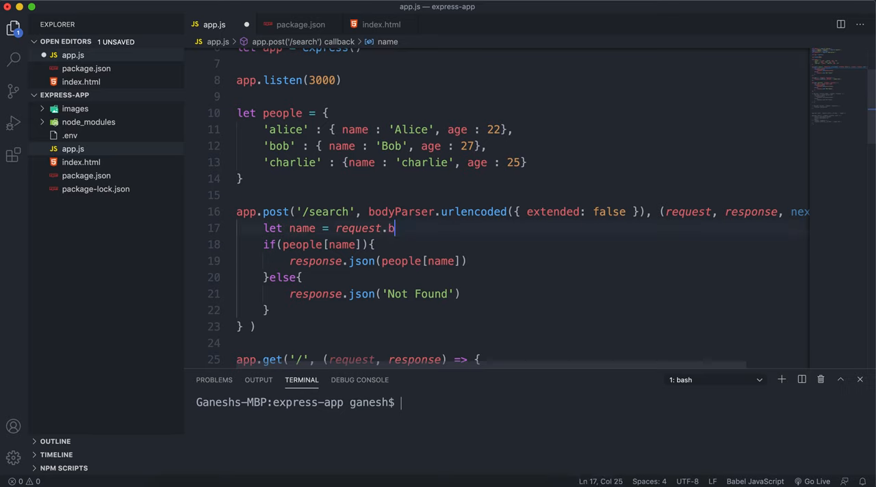
Read the name from request.body.name in the /search handler, save app.js and check index.html's field names
text(ody.name)
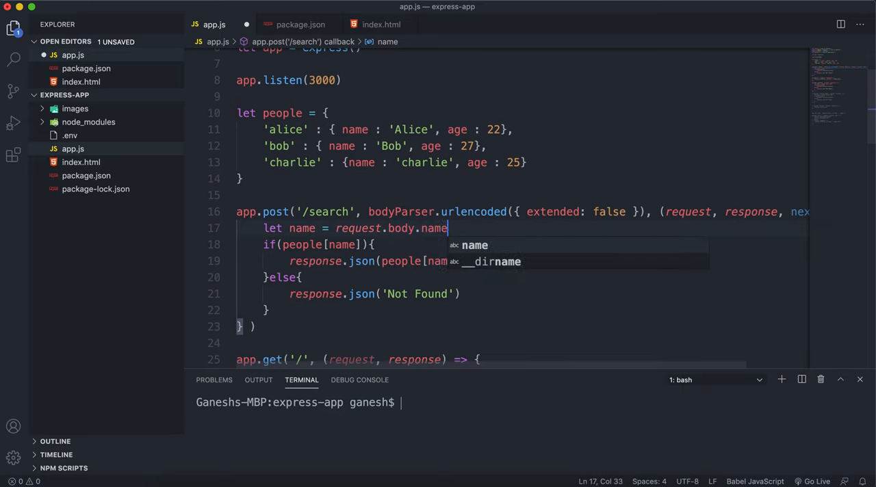
key(cmd+s)
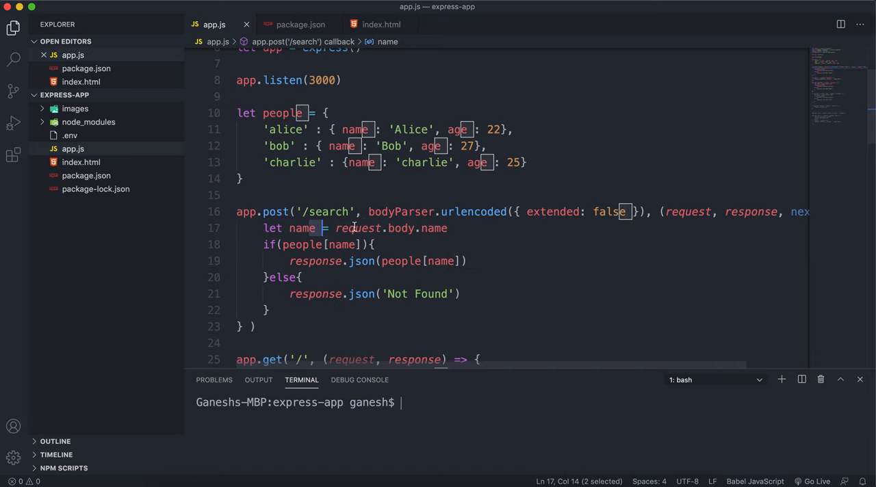
click(381, 25)
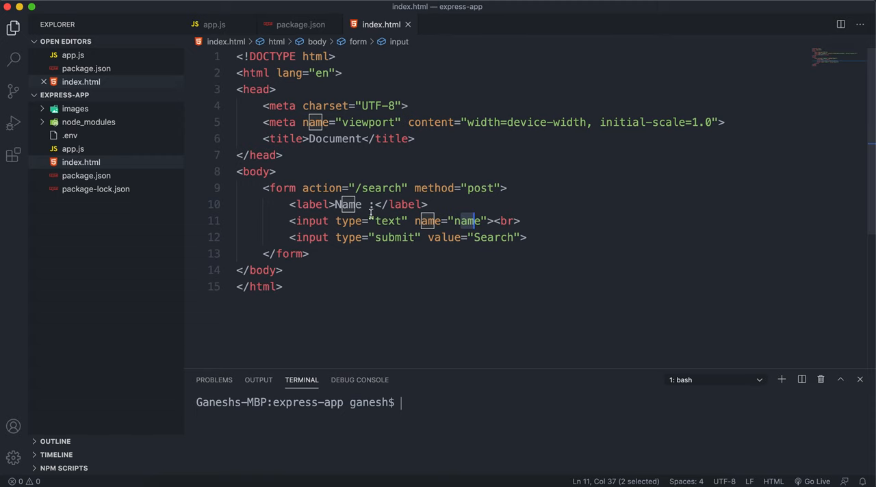
click(214, 25)
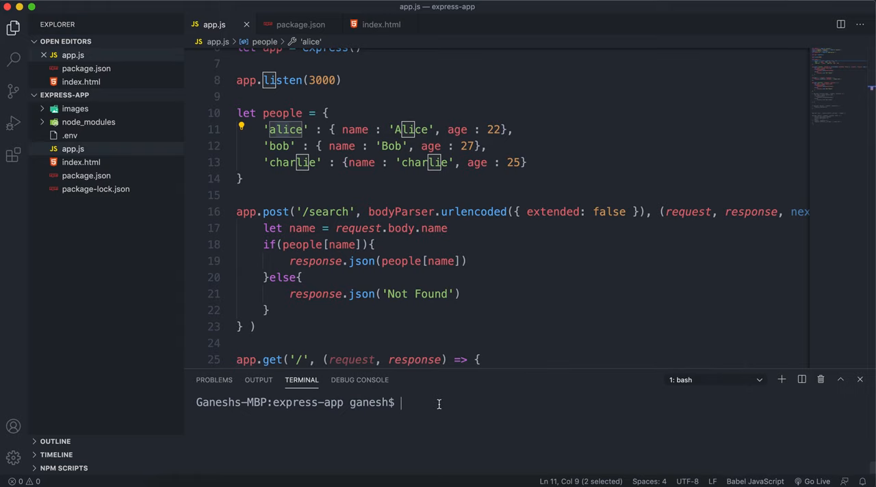
Start the server with node app.js in the integrated terminal
text(node app)
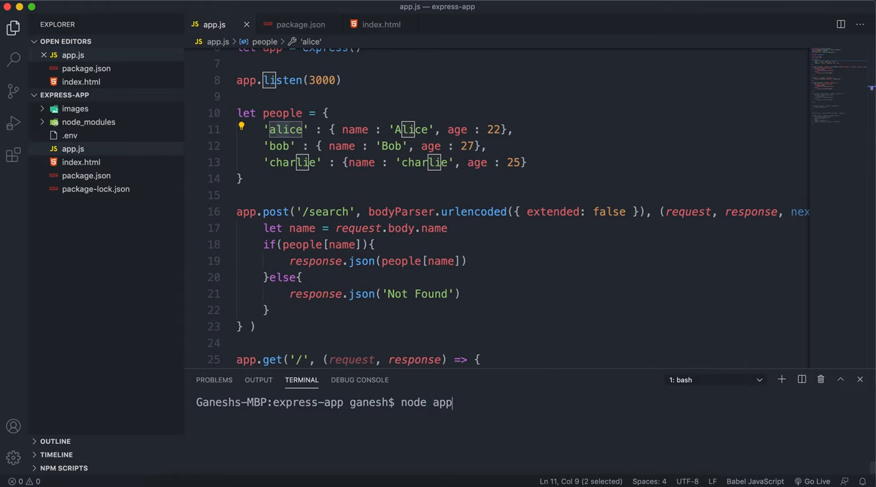
text(.js)
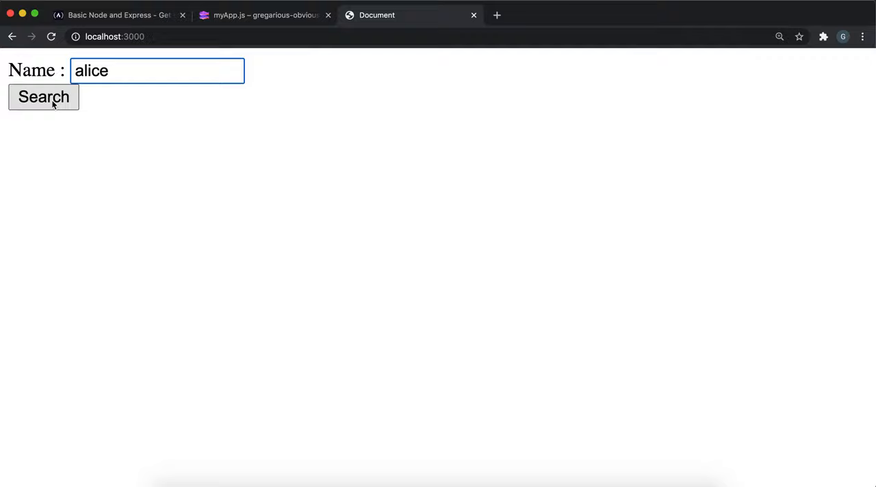
Search alice, charlie and diana at localhost:3000, getting the Alice and charlie JSON records back
click(44, 96)
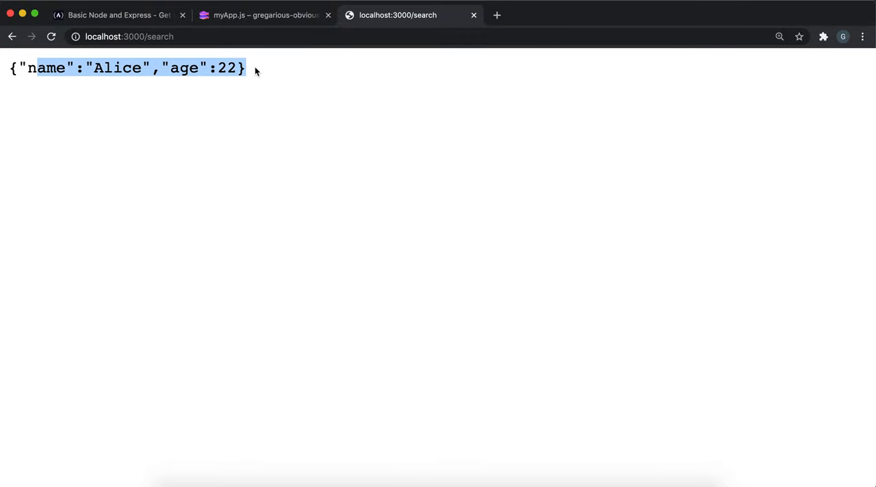
click(11, 36)
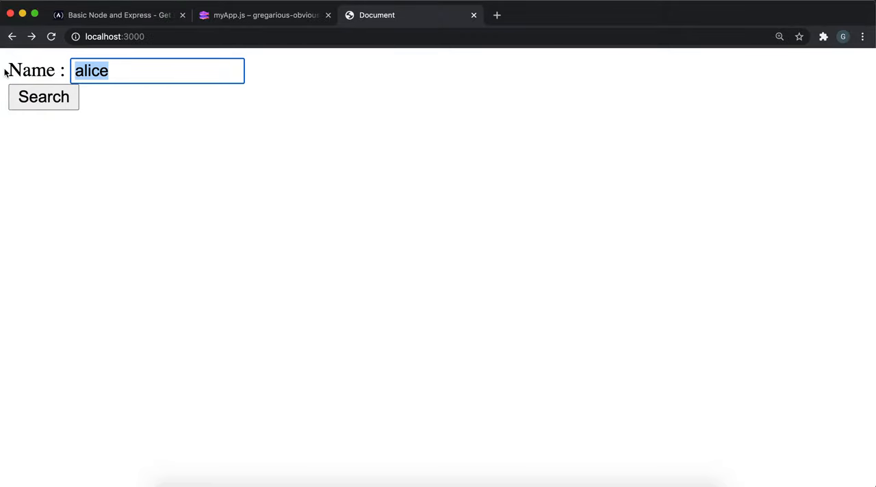
text(ch)
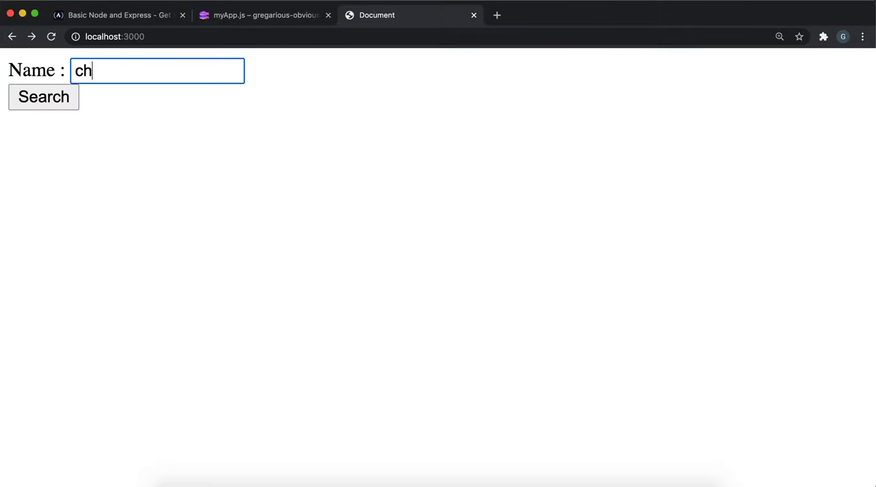
click(44, 95)
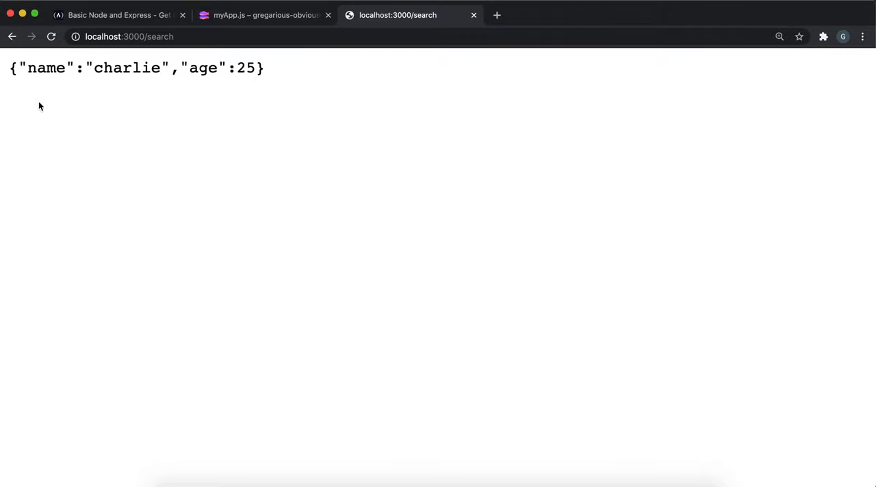
click(11, 36)
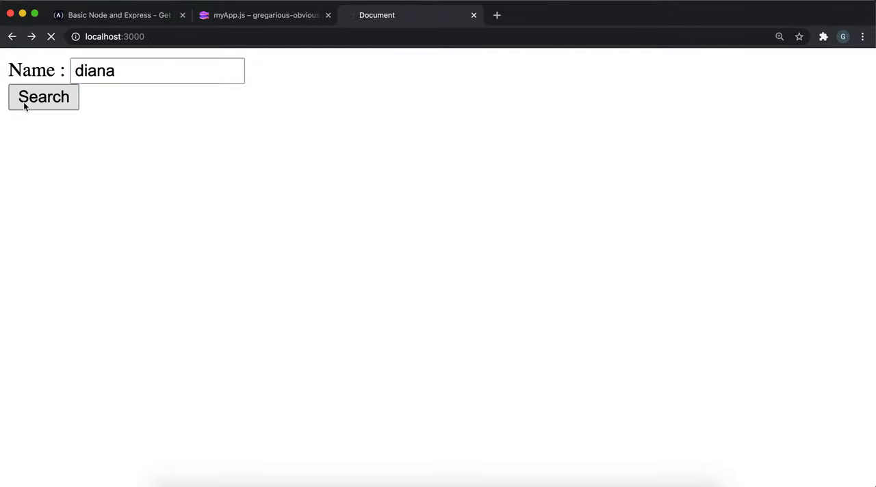
click(44, 96)
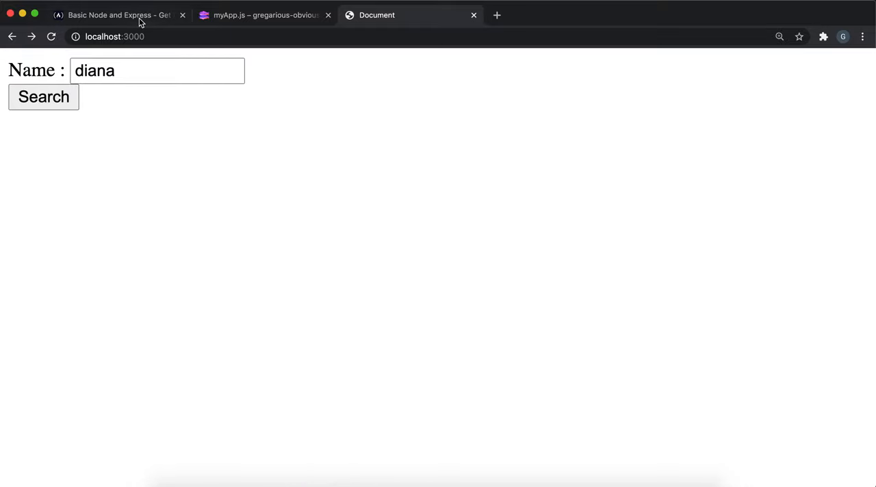
Review the freeCodeCamp challenge and live app, then return to the 'Get data form POST' section of myApp.js
click(116, 13)
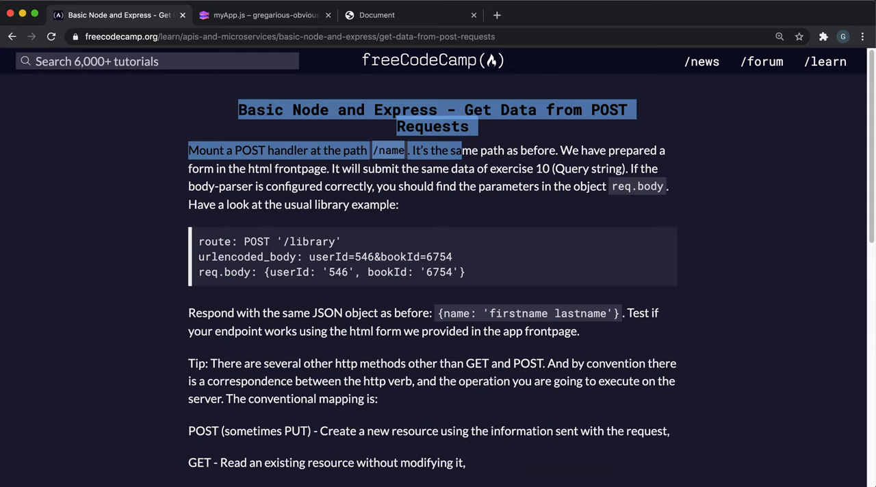
click(262, 14)
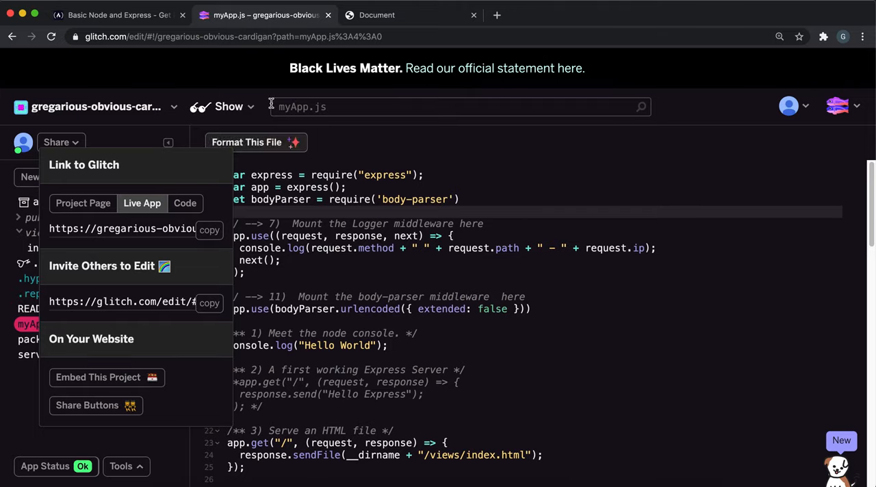
click(411, 14)
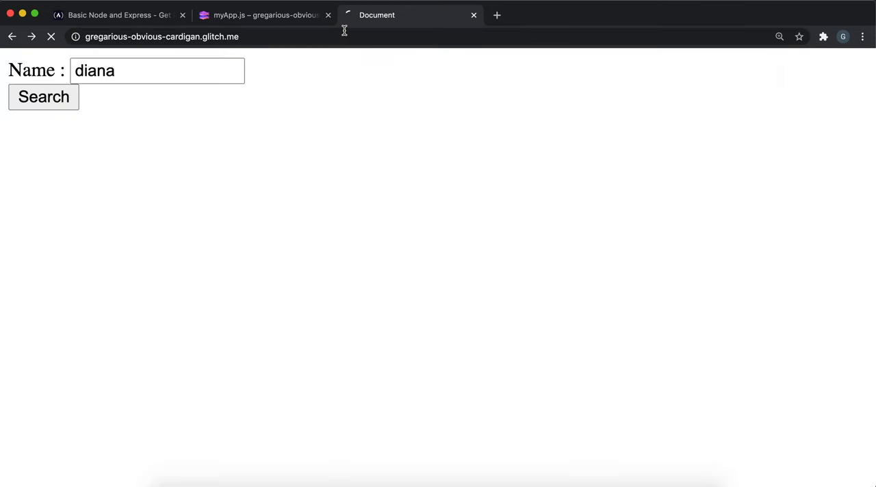
click(117, 14)
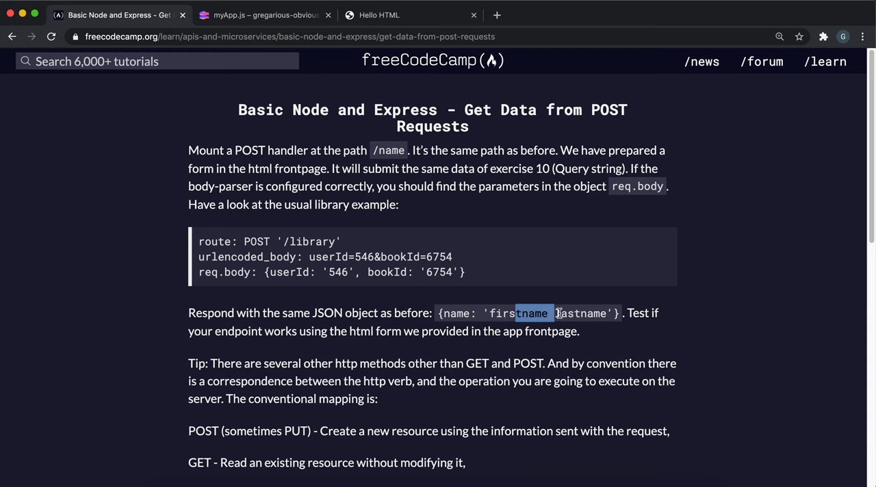
click(266, 14)
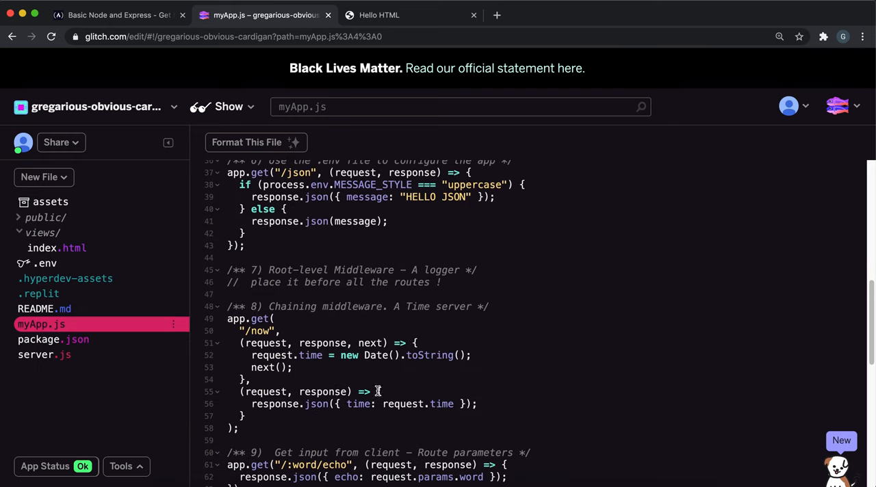
scroll(down, 3)
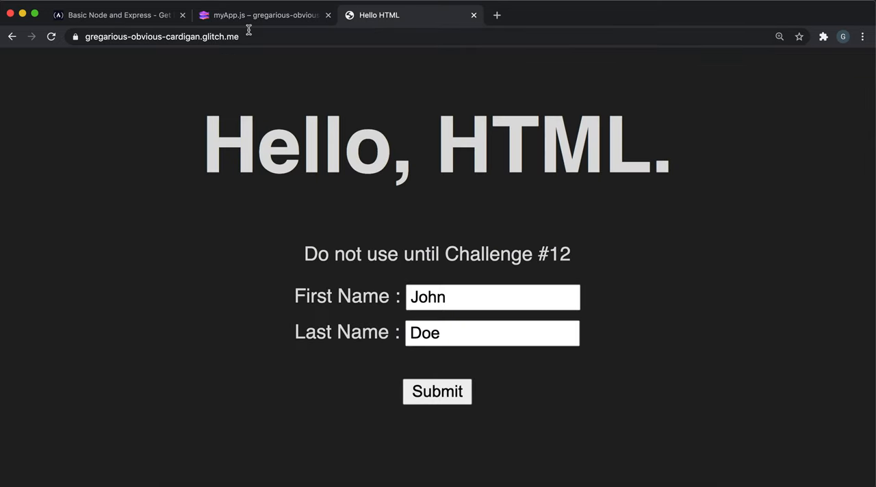
click(116, 15)
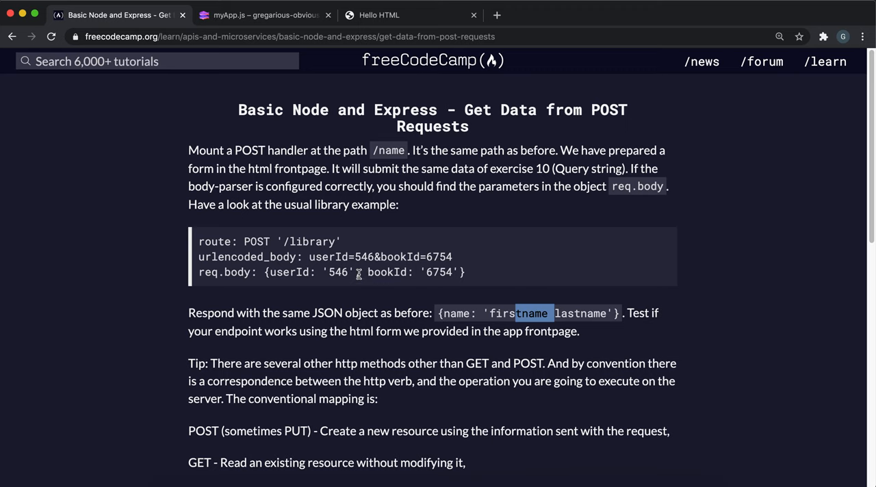
mouse_move(355, 24)
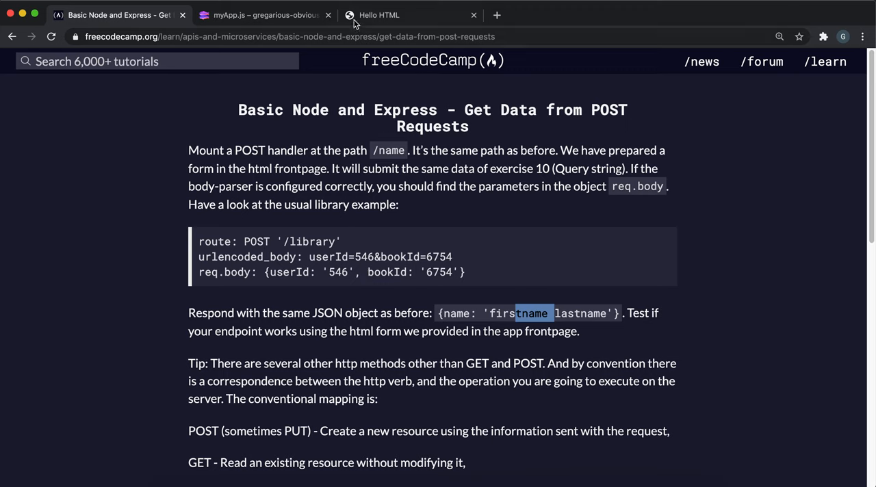
click(263, 15)
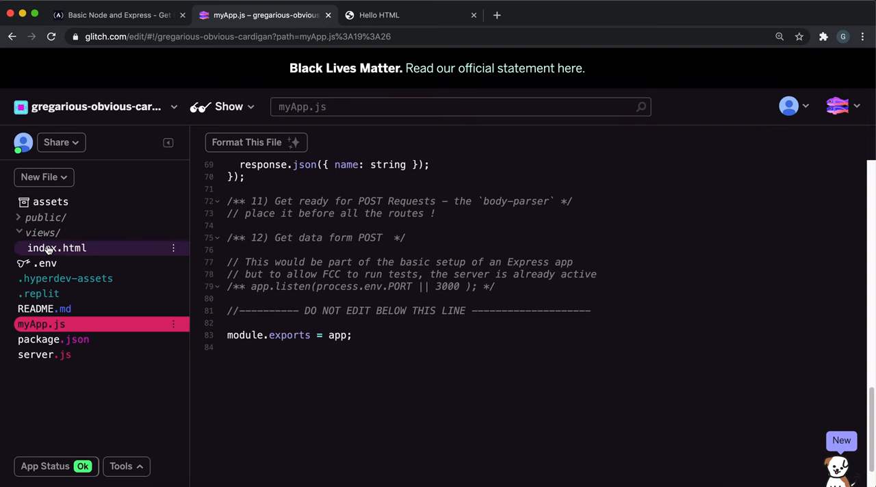
Begin app.post('/name', under the challenge 12 comment in myApp.js
click(58, 248)
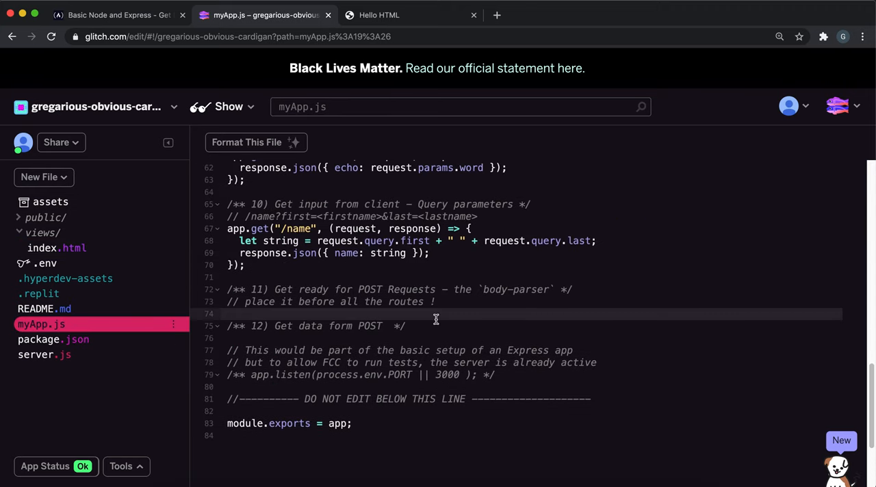
text(app)
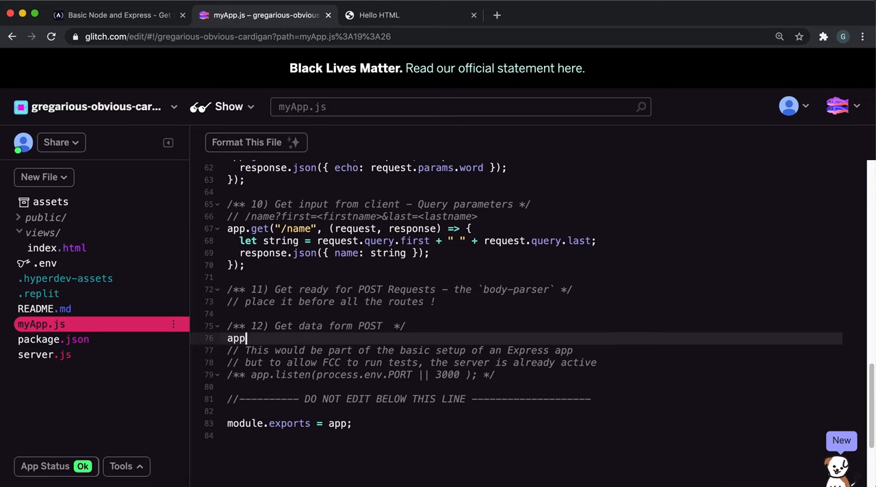
text(.post())
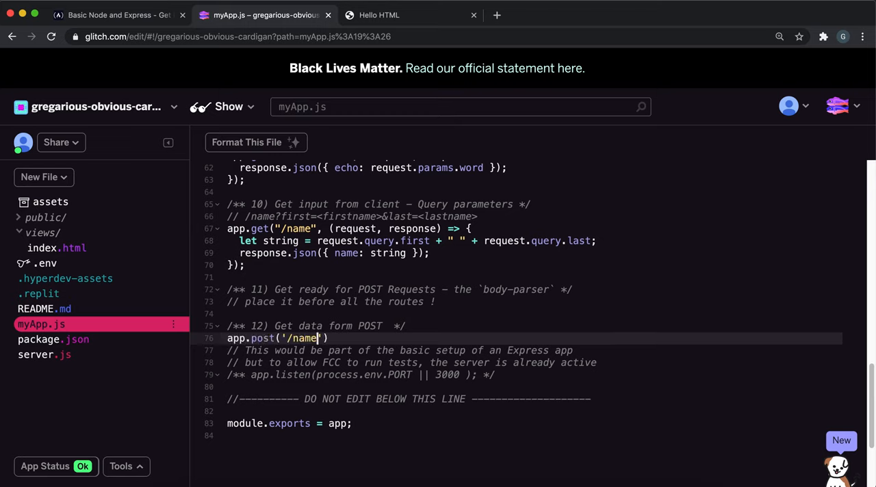
text(',)
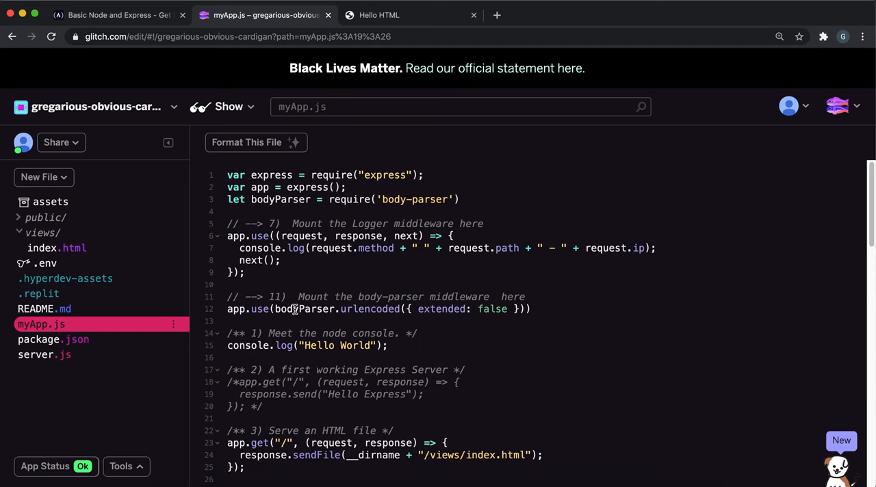
Add bodyParser.urlencoded({ extended: false }) as the route's middleware and open index.html to check the form fields
drag(274, 309, 509, 310)
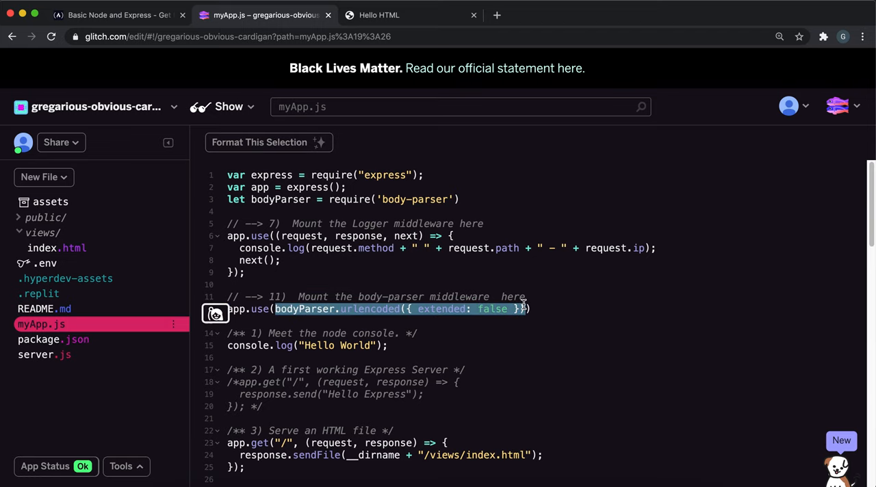
scroll(down, 3)
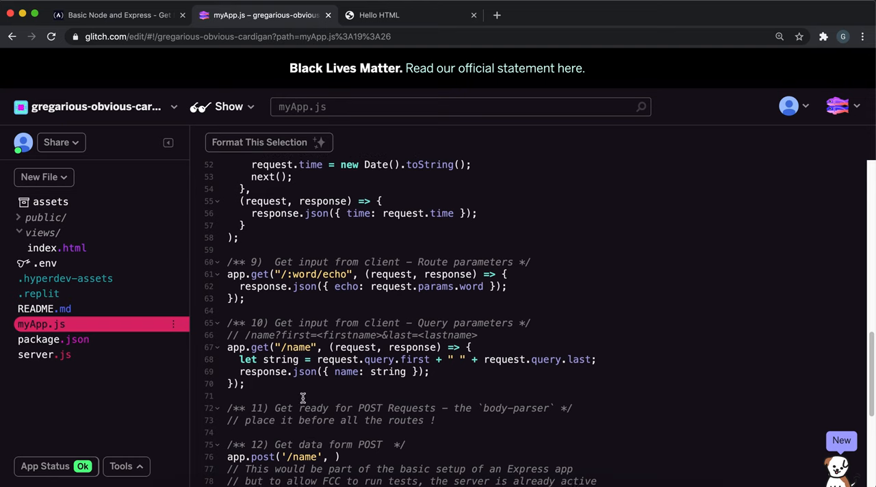
click(336, 466)
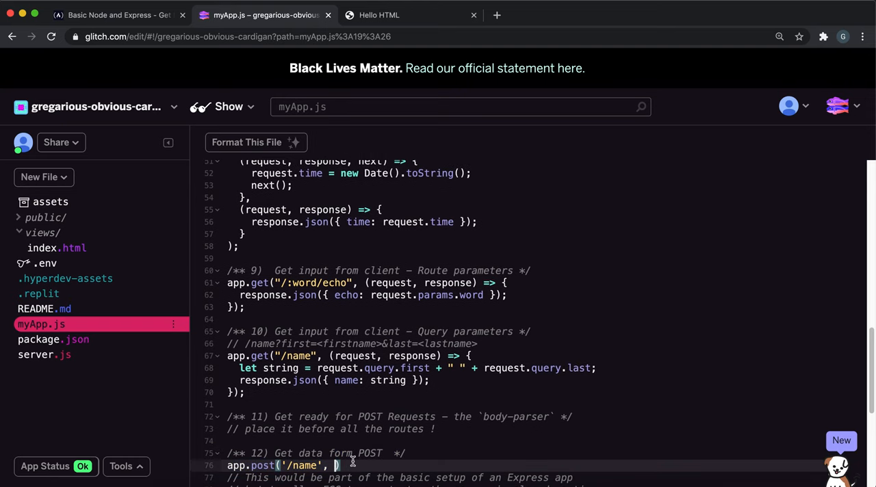
text(bodyParser.urlencoded({ extended: false }))
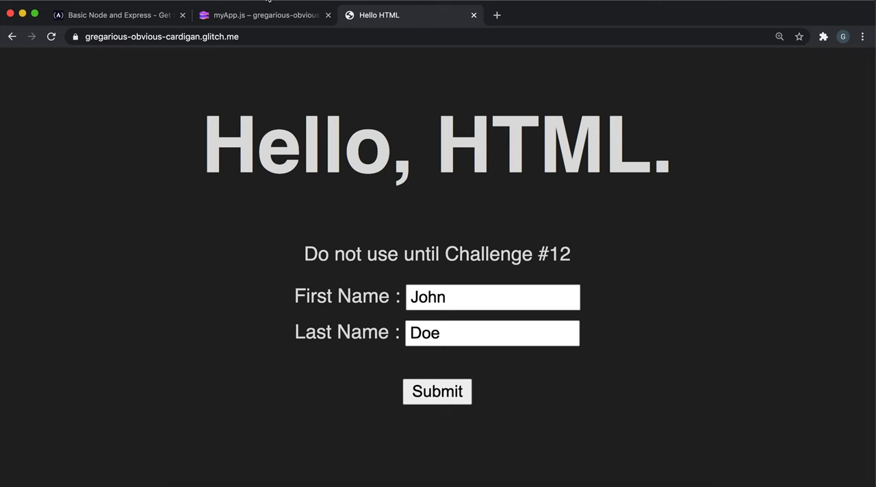
click(263, 15)
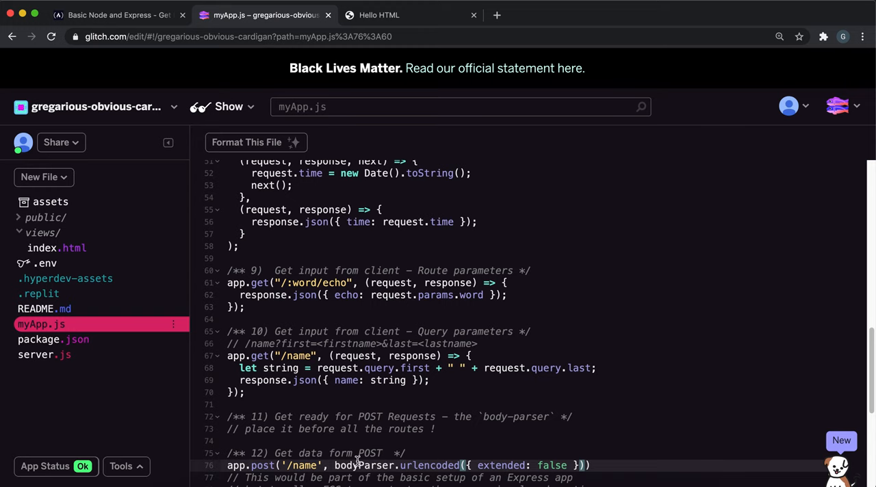
click(58, 247)
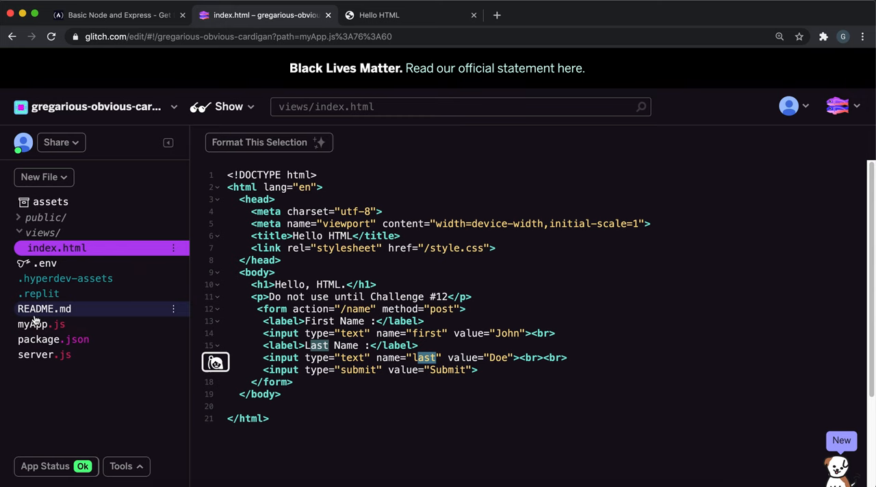
Write the (request, response) handler joining request.body.first and last into response.json({ name: string })
click(41, 325)
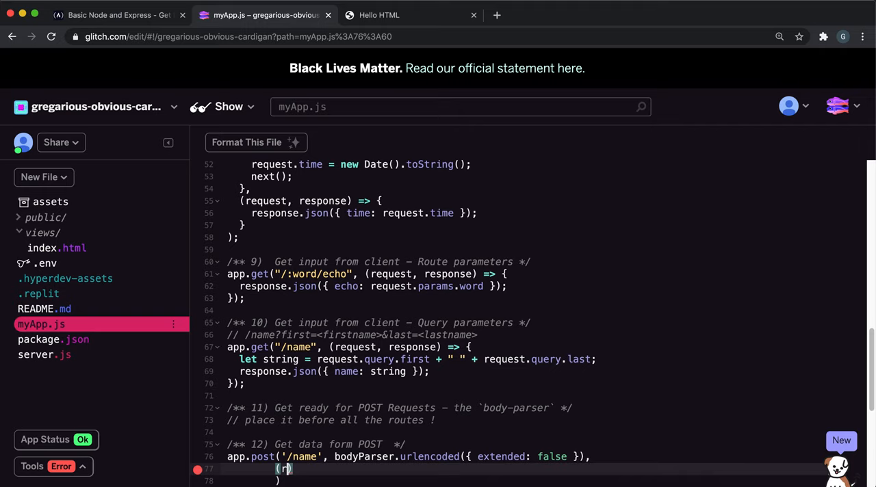
text(equest, response)
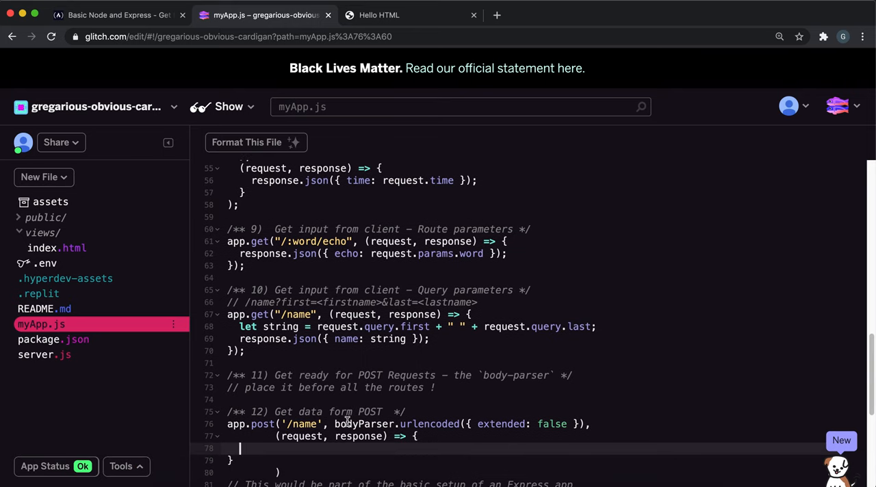
mouse_move(372, 431)
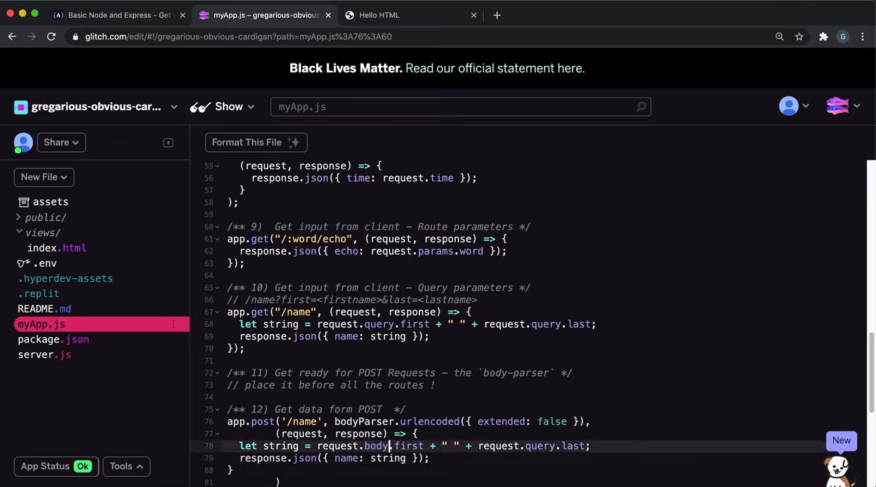
double_click(539, 446)
text(bod)
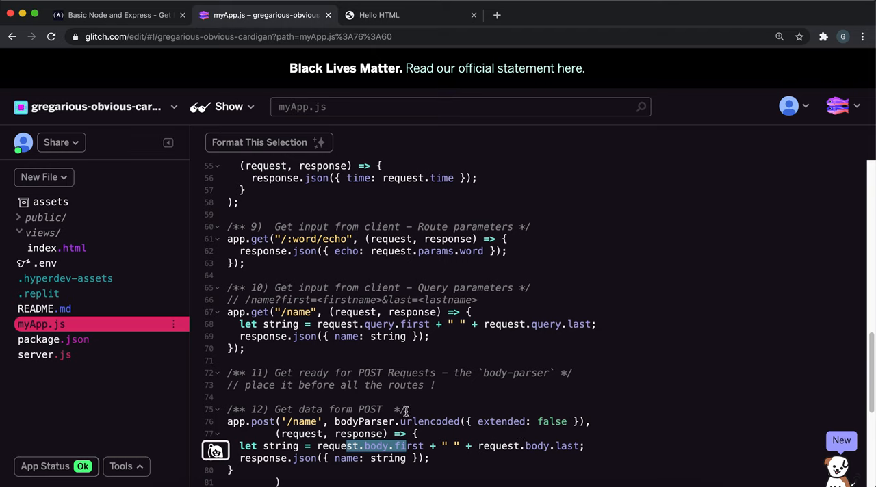
mouse_move(474, 408)
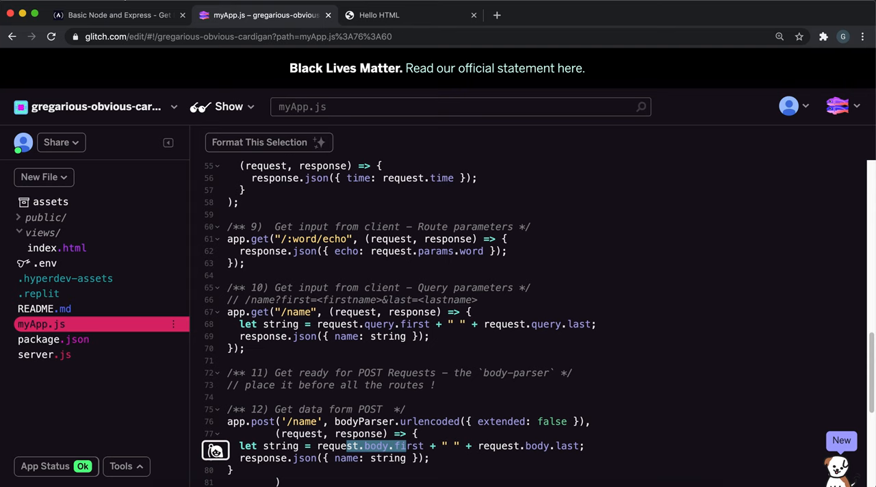
click(116, 14)
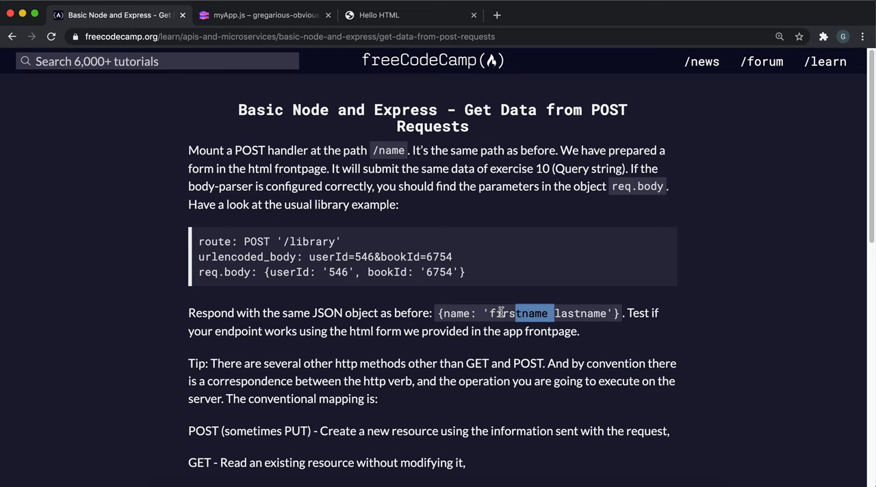
click(263, 14)
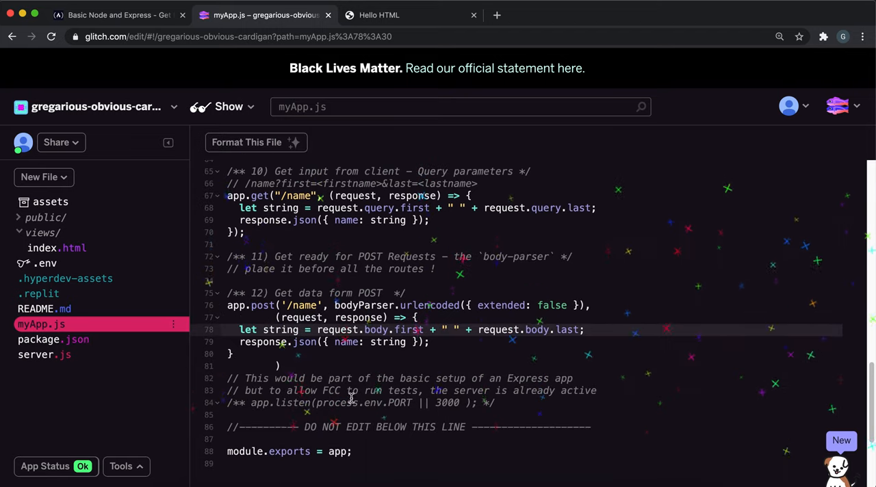
click(379, 15)
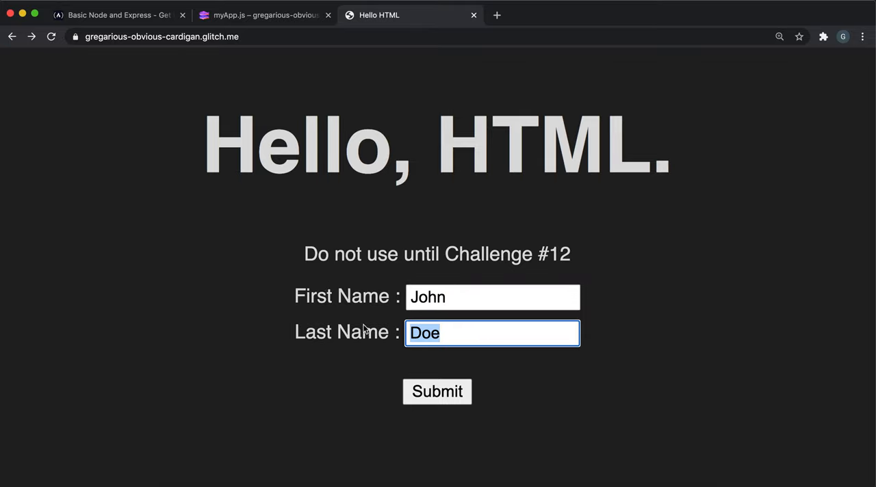
Submit the live name form with Ellie Smith to test the POST /name route
text(Smith)
click(493, 298)
text(E)
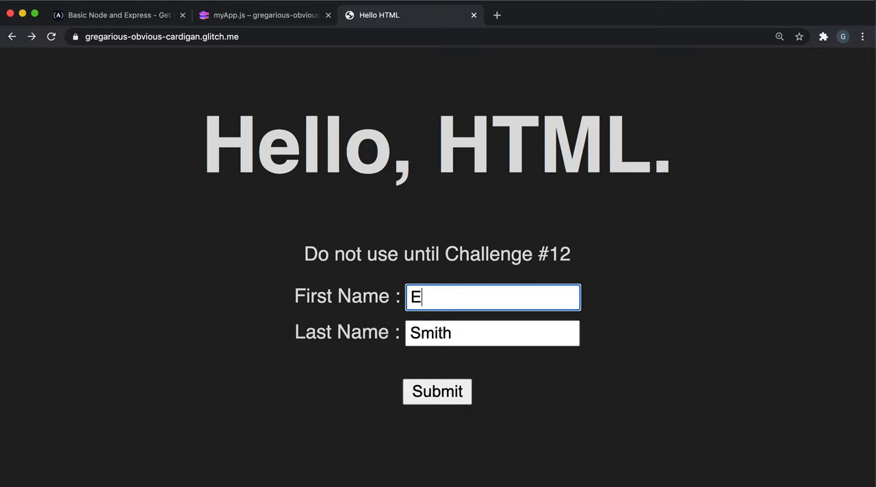
text(llie)
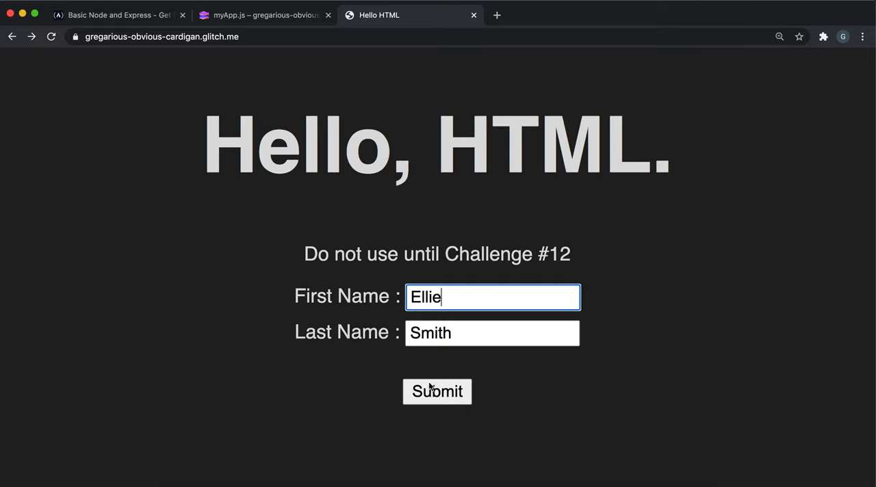
click(437, 391)
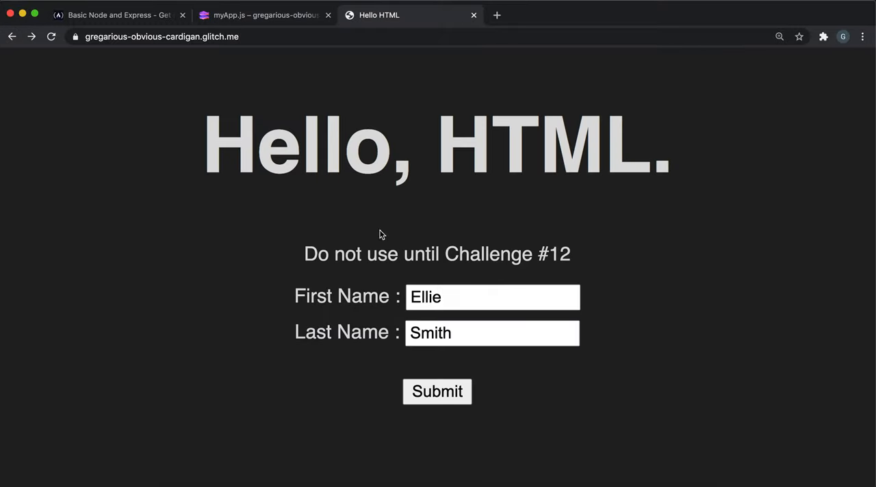
double_click(425, 295)
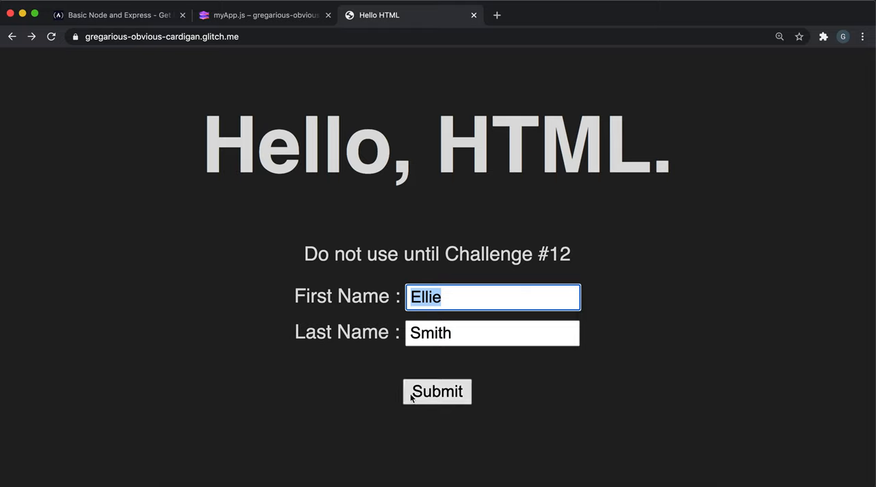
mouse_move(394, 382)
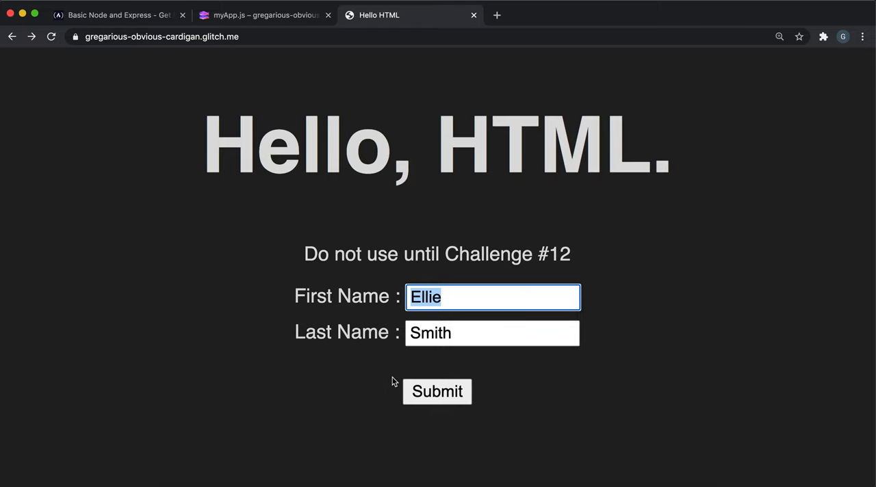
Paste the app URL as the freeCodeCamp solution and complete the POST data challenge
click(161, 36)
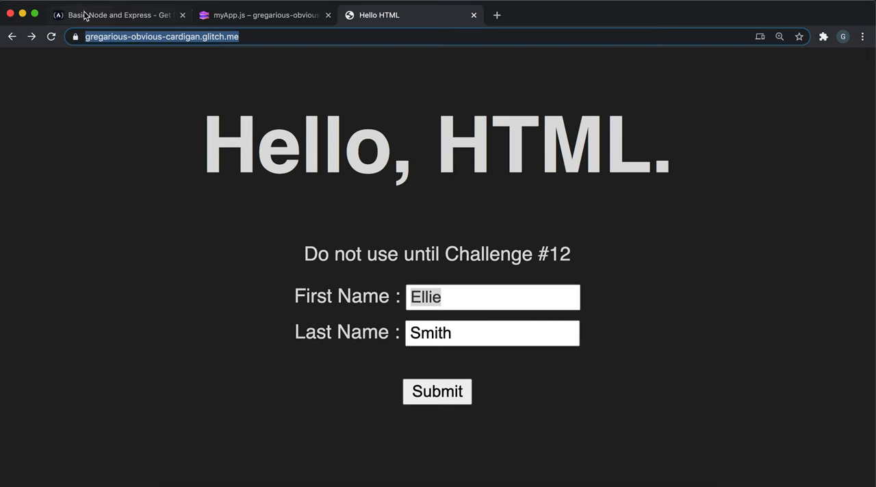
click(117, 13)
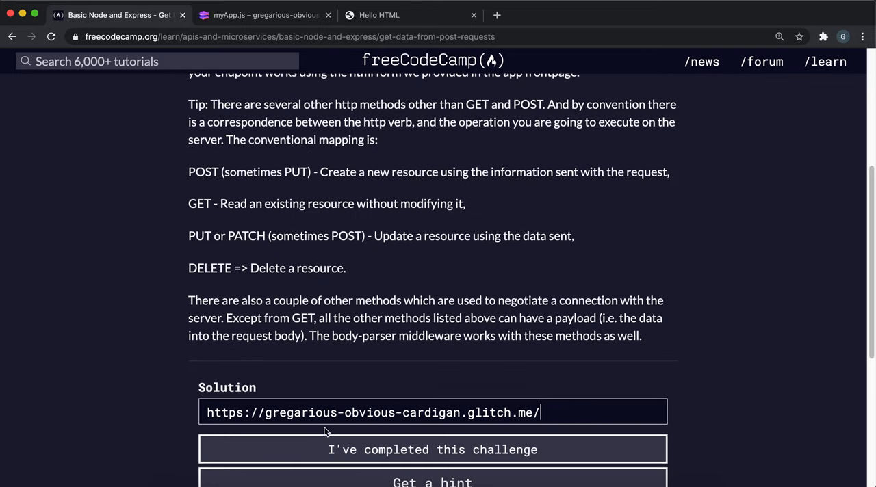
click(433, 449)
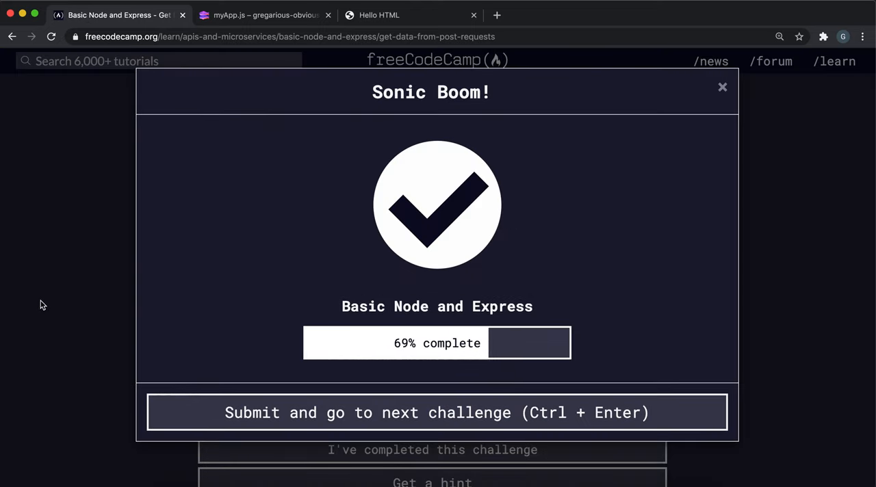